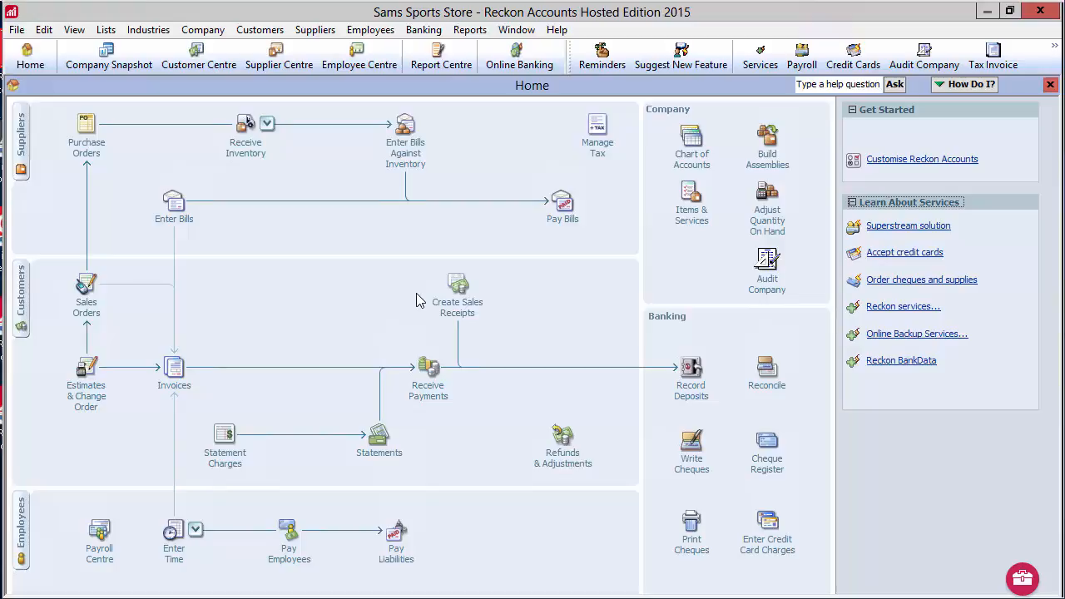
{"action": "mouse_move", "coordinate": [409, 293]}
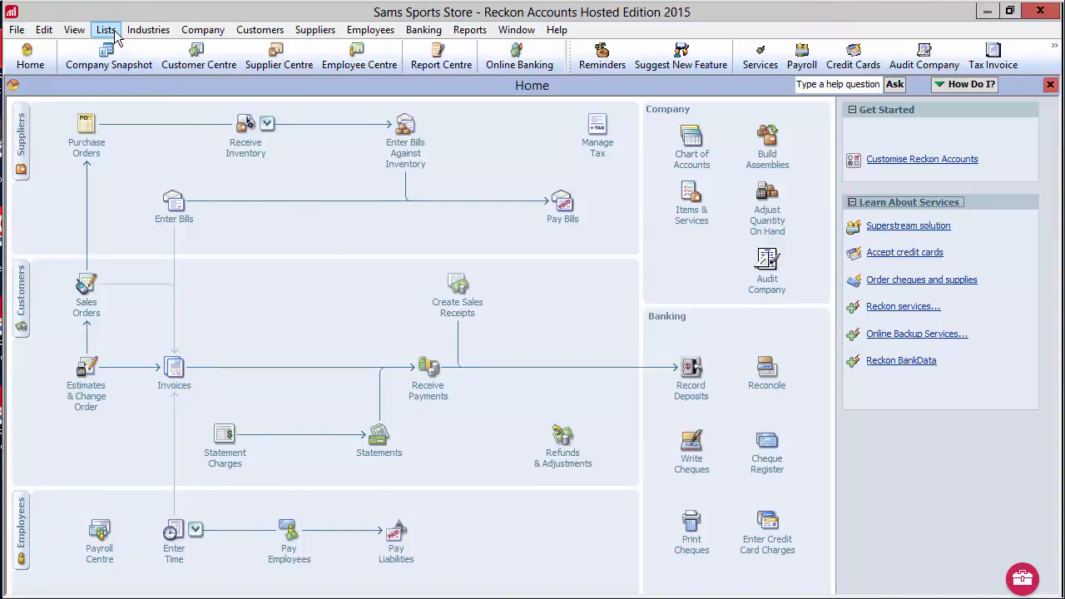
Review the Chart of Accounts and the Commission item's linked account in the Item List.
{"action": "left_click", "coordinate": [105, 30]}
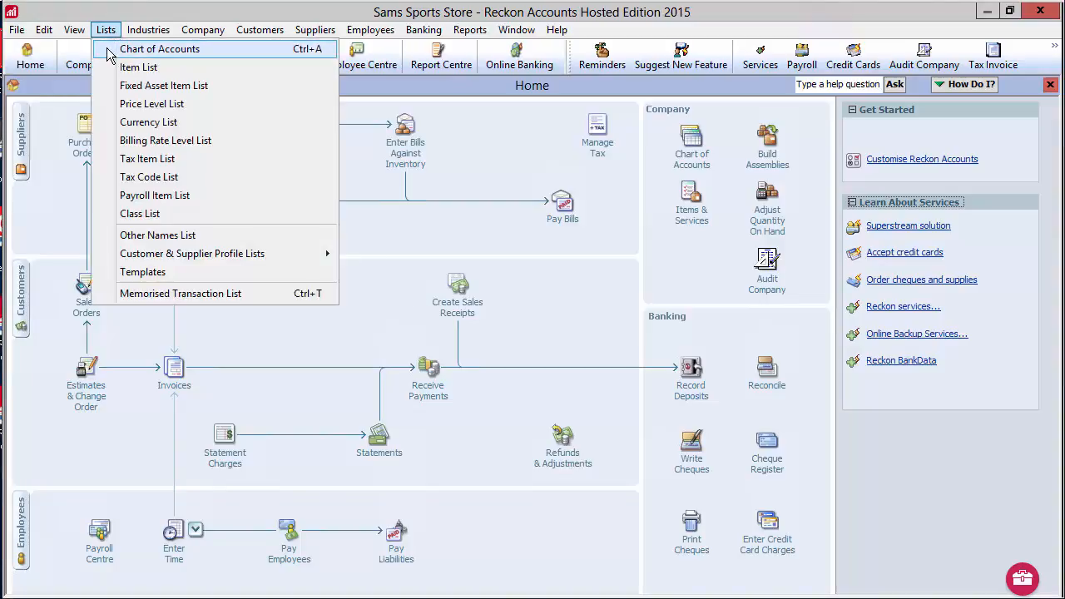
{"action": "left_click", "coordinate": [160, 49]}
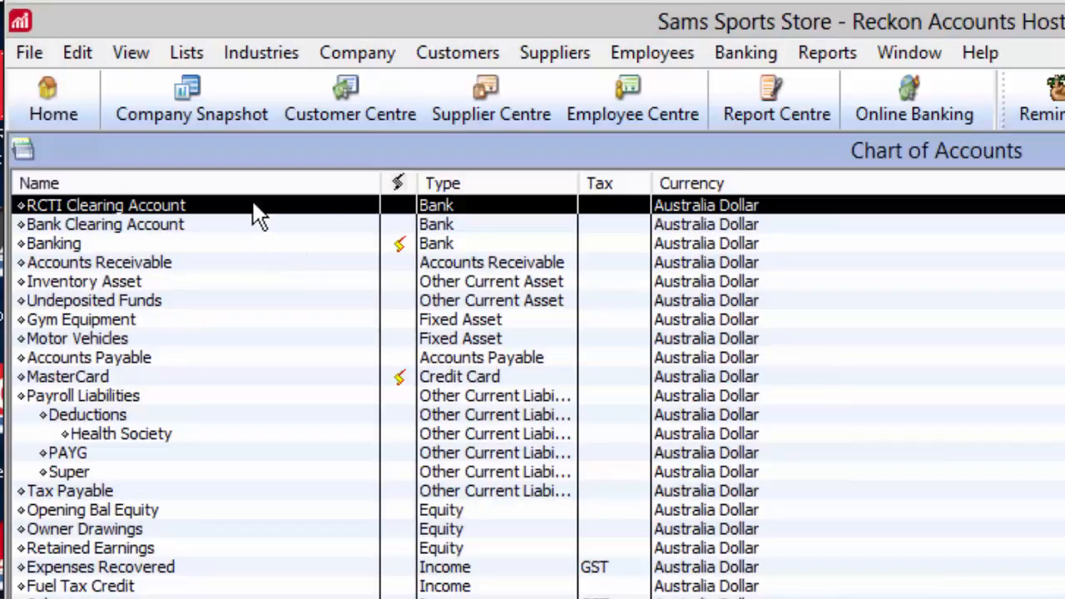
{"action": "mouse_move", "coordinate": [474, 215]}
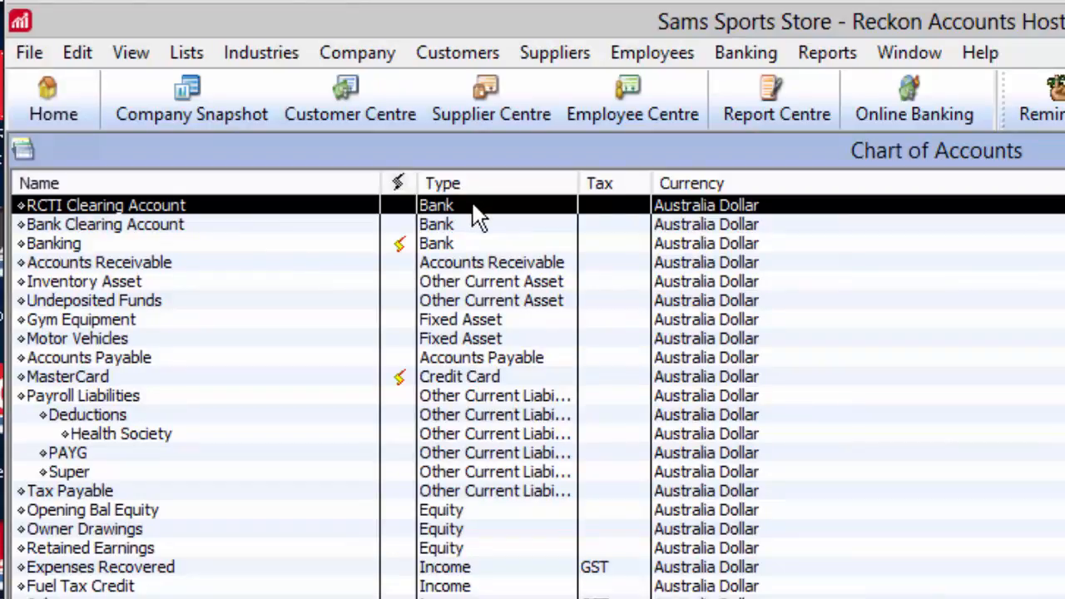
{"action": "left_click", "coordinate": [105, 30]}
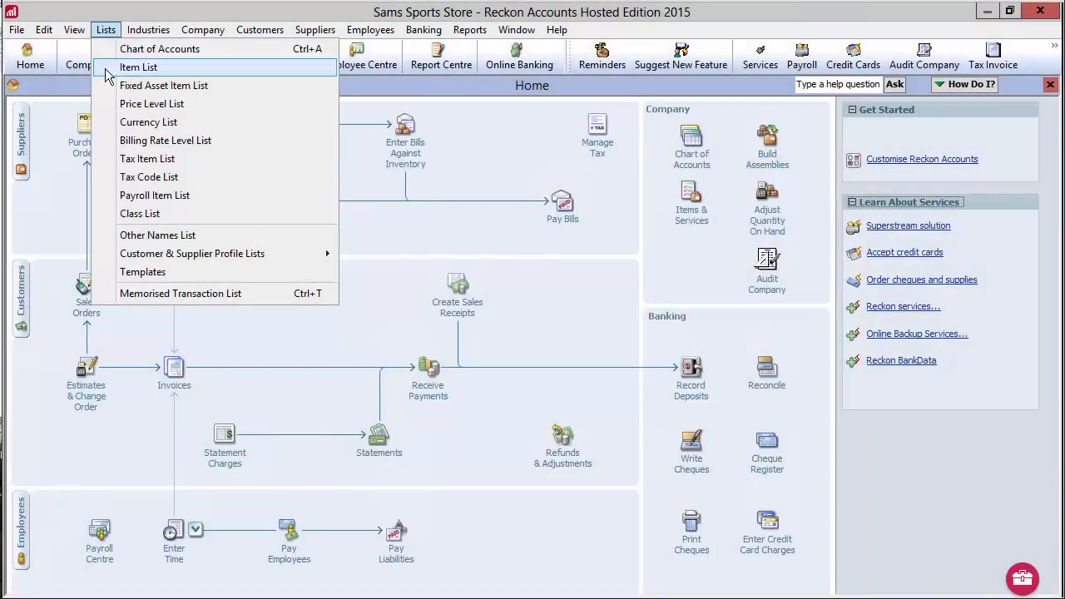
{"action": "left_click", "coordinate": [138, 66]}
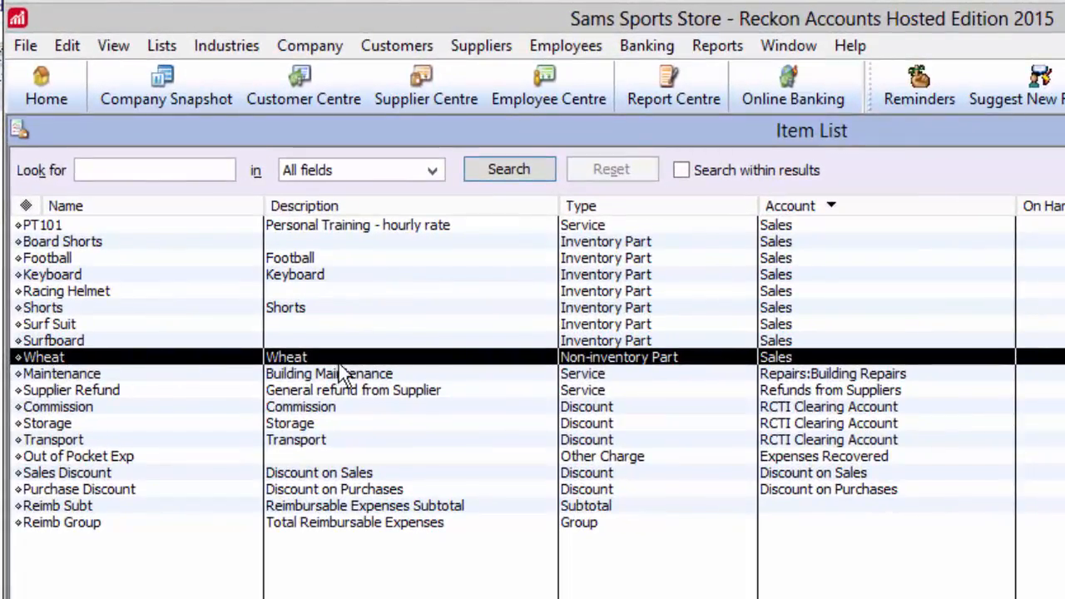
{"action": "mouse_move", "coordinate": [812, 376]}
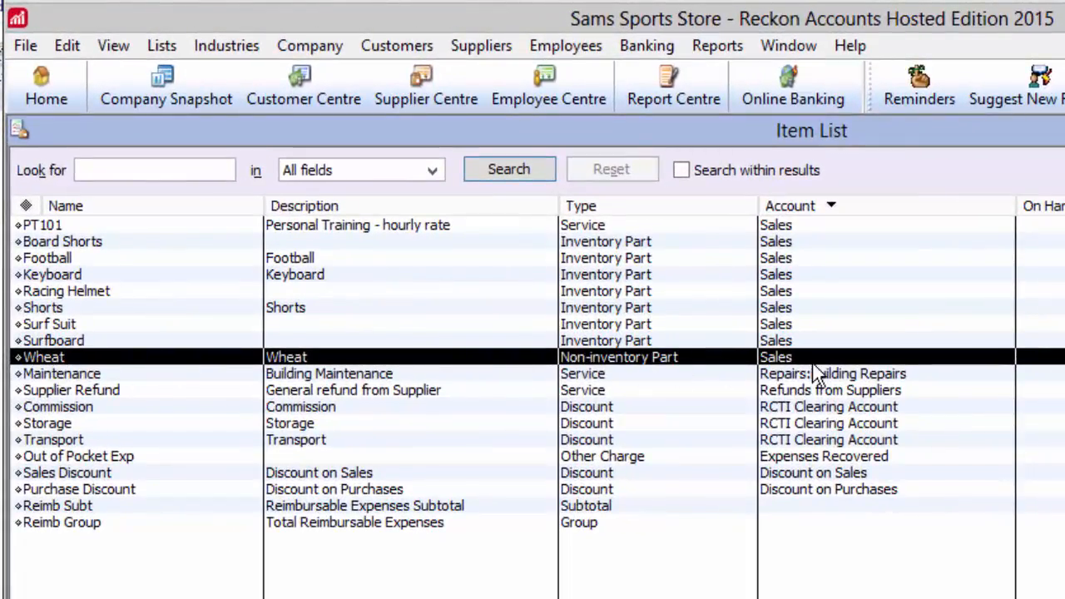
{"action": "mouse_move", "coordinate": [543, 376]}
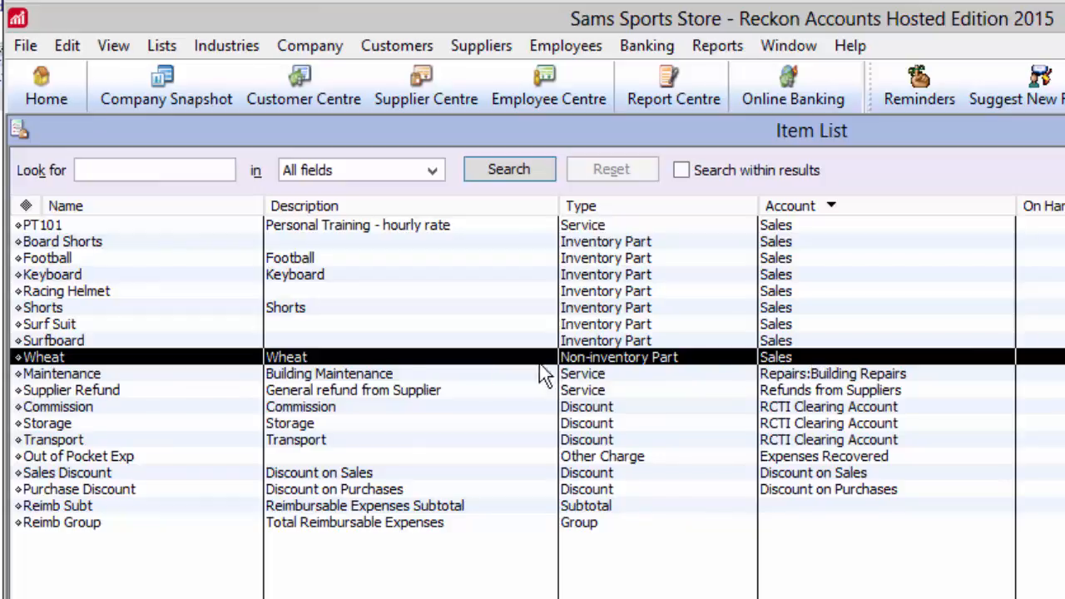
{"action": "left_click", "coordinate": [59, 406]}
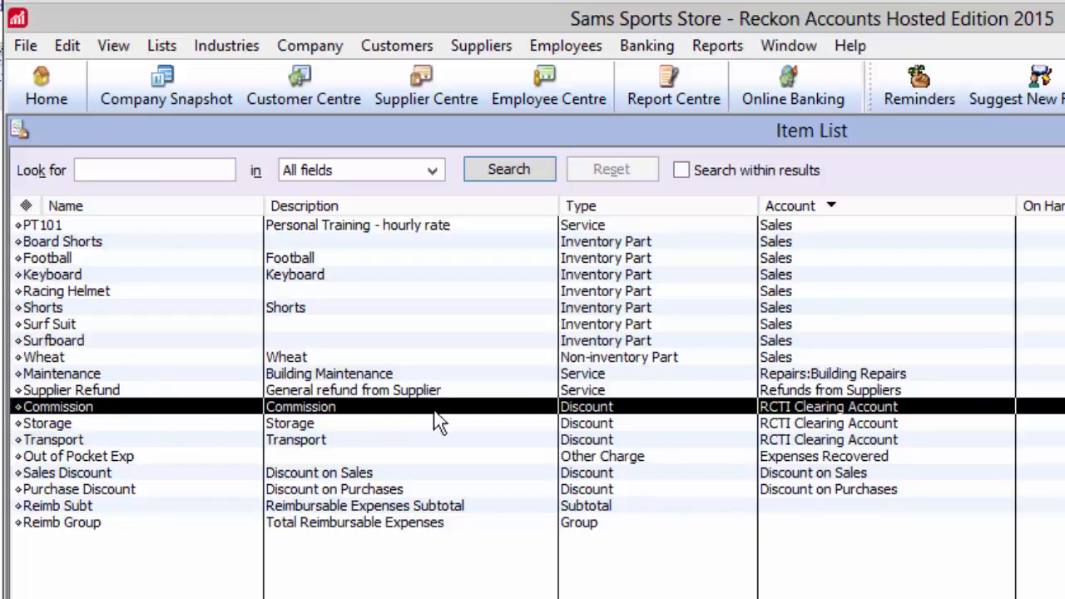
{"action": "mouse_move", "coordinate": [799, 426]}
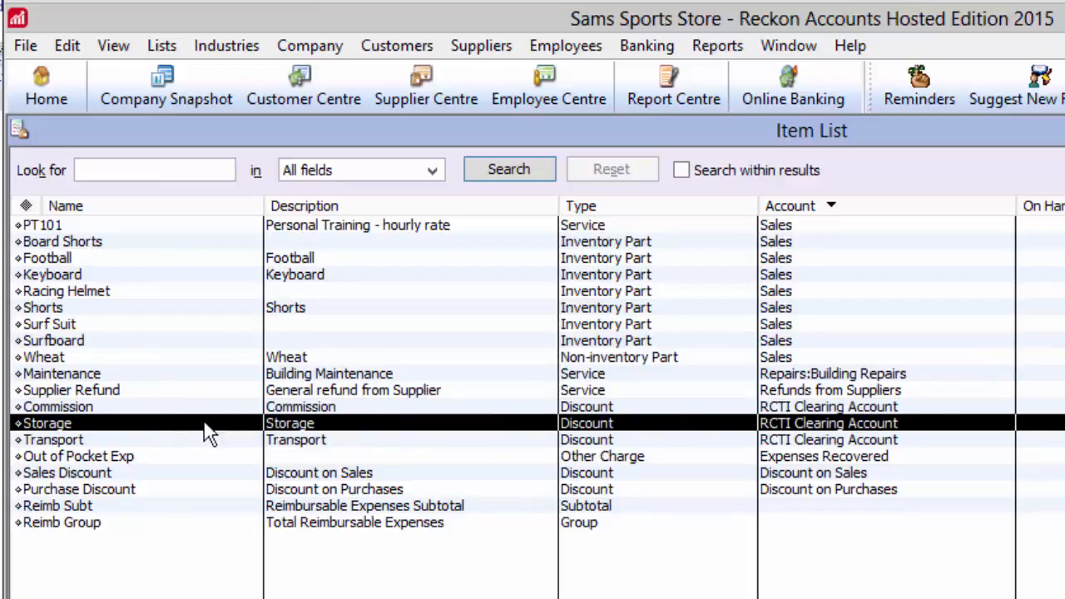
{"action": "mouse_move", "coordinate": [843, 437]}
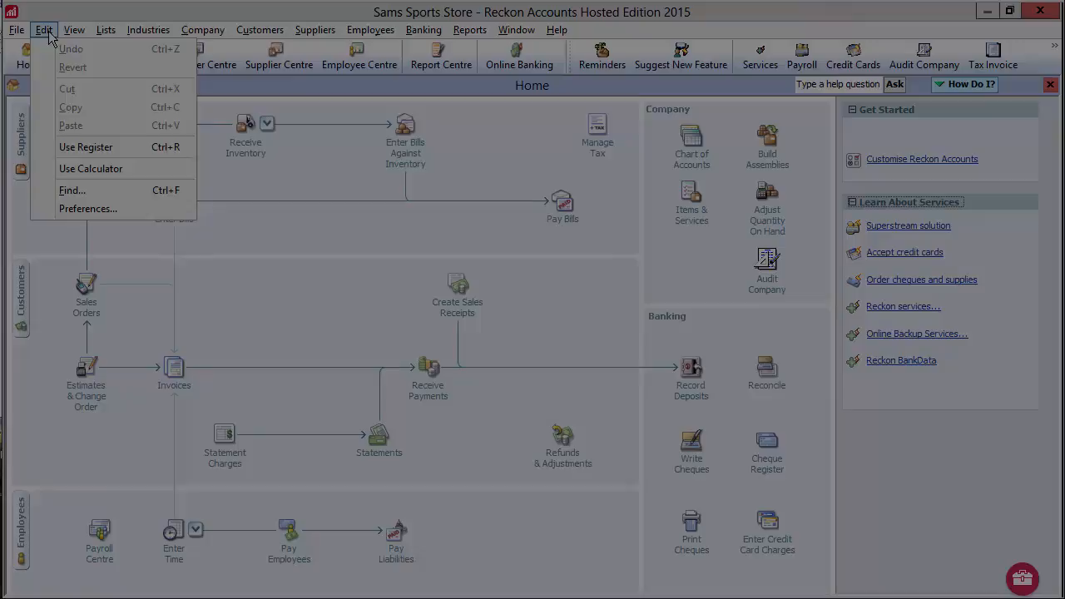
Check the company-wide Sales & Customers preferences.
{"action": "left_click", "coordinate": [87, 208]}
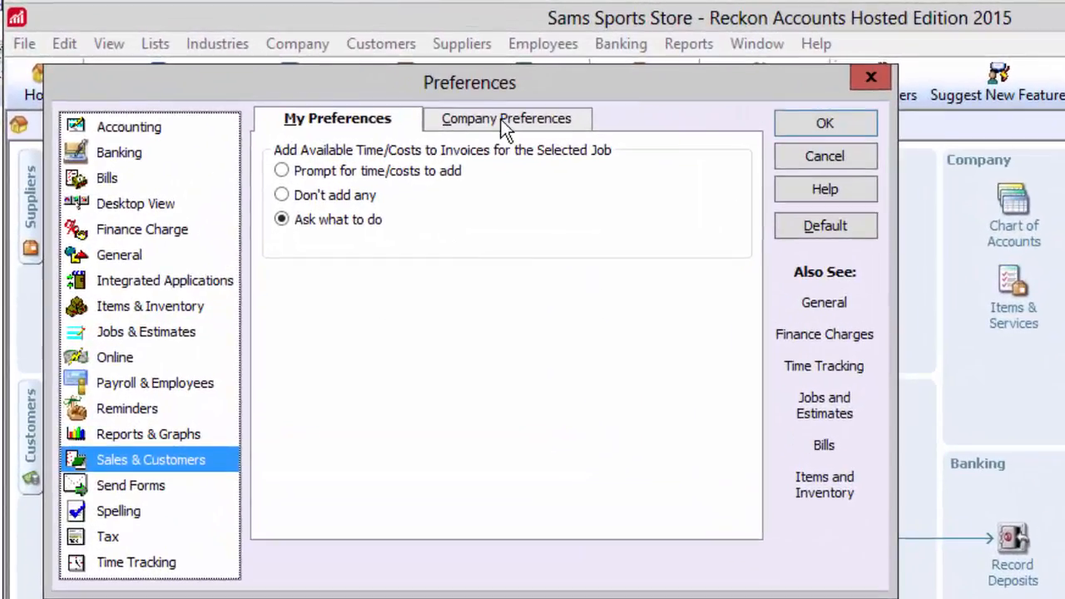
{"action": "left_click", "coordinate": [508, 118]}
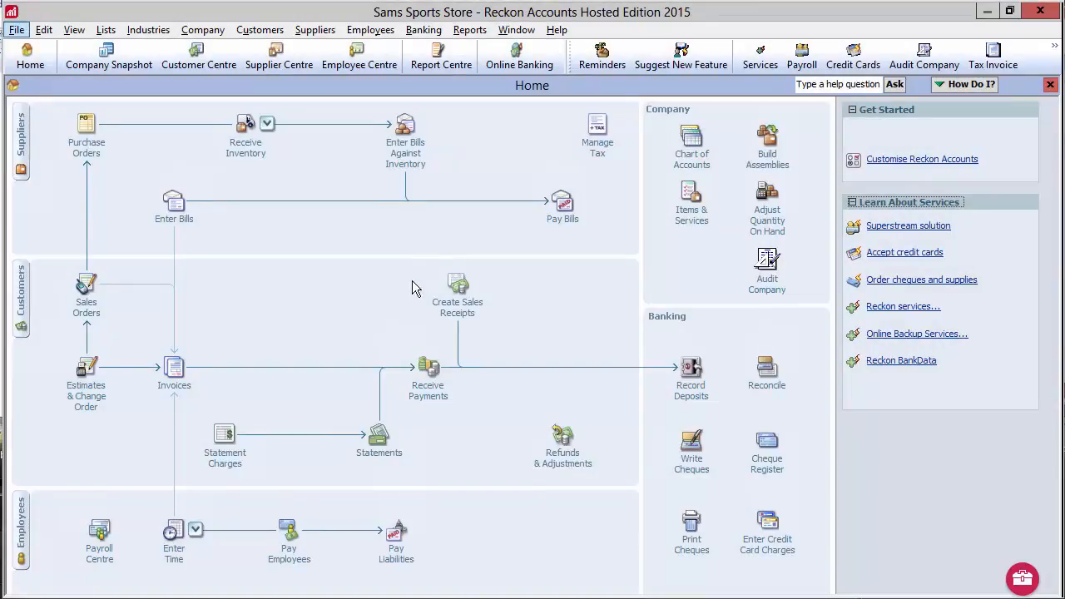
Record a sales receipt for RCTI Customer, deposited to RCTI Clearing, item at 6.25 plus GST, quantity 1000.
{"action": "left_click", "coordinate": [260, 30]}
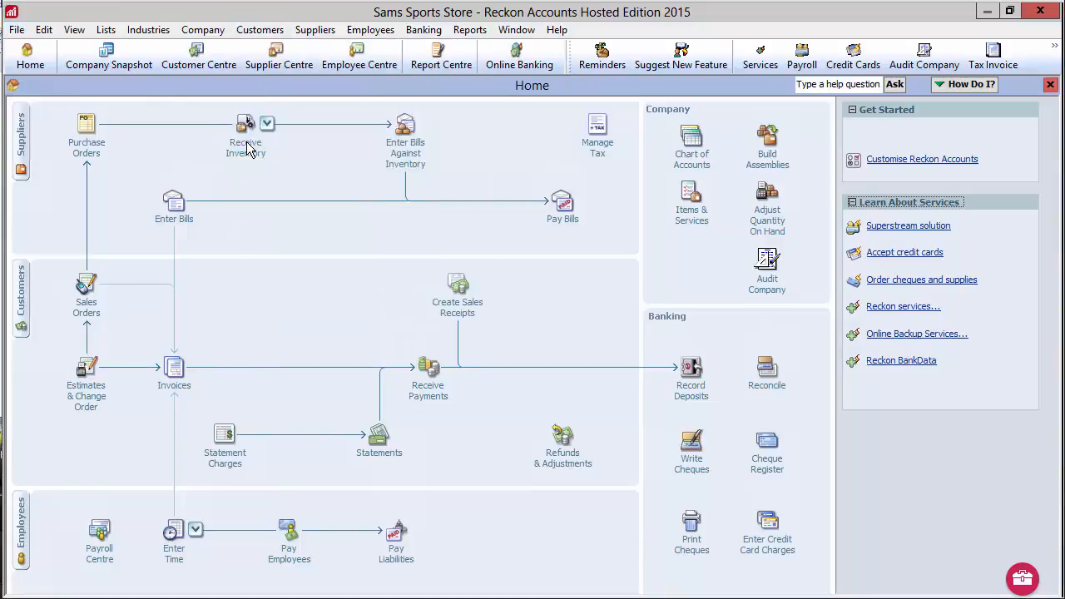
{"action": "left_click", "coordinate": [456, 286]}
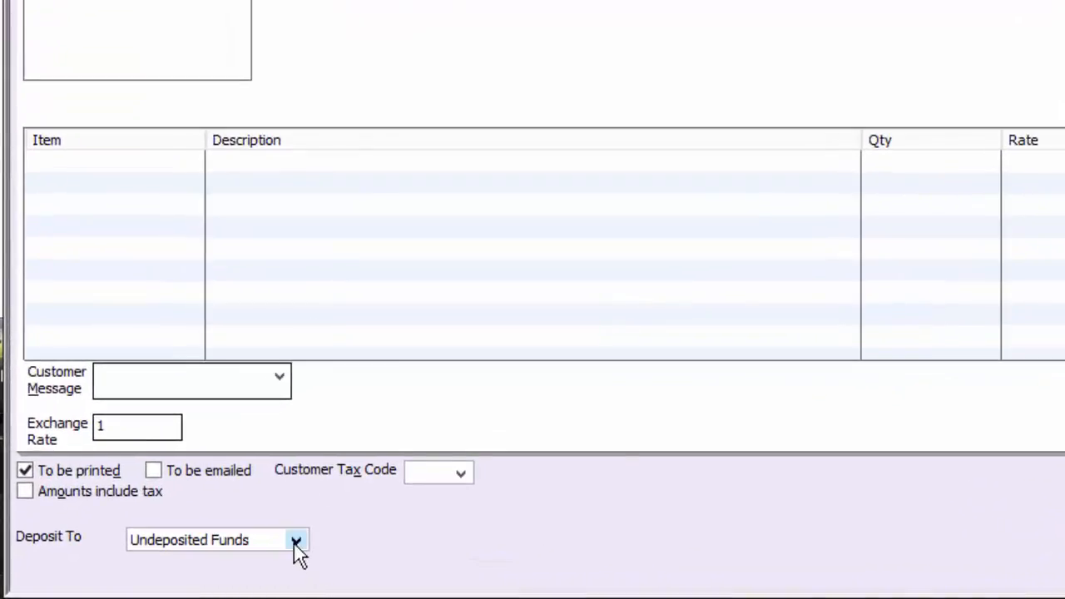
{"action": "left_click", "coordinate": [296, 539]}
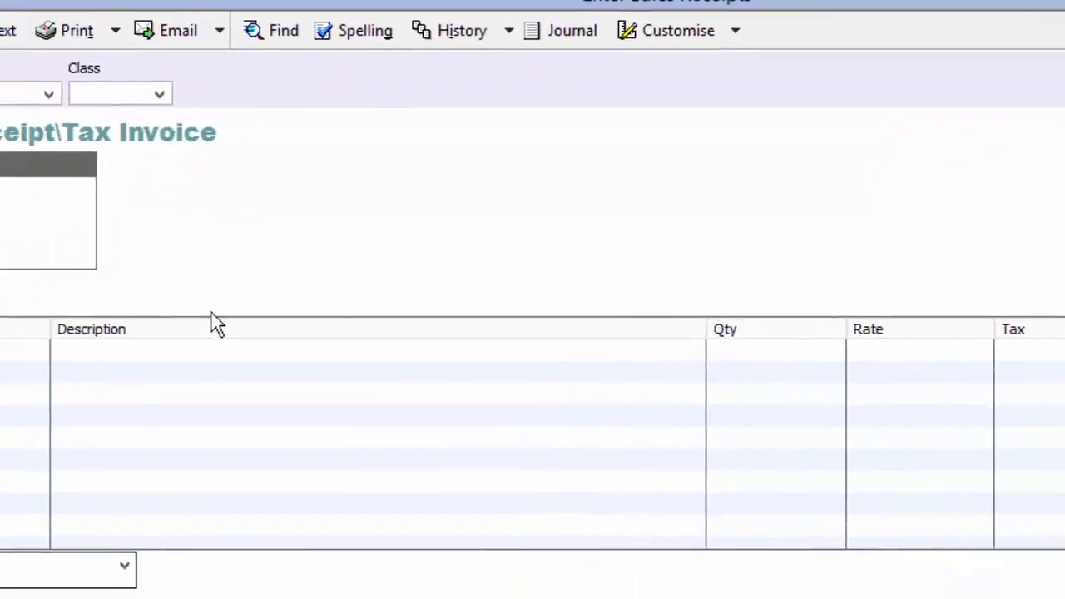
{"action": "left_click", "coordinate": [191, 299]}
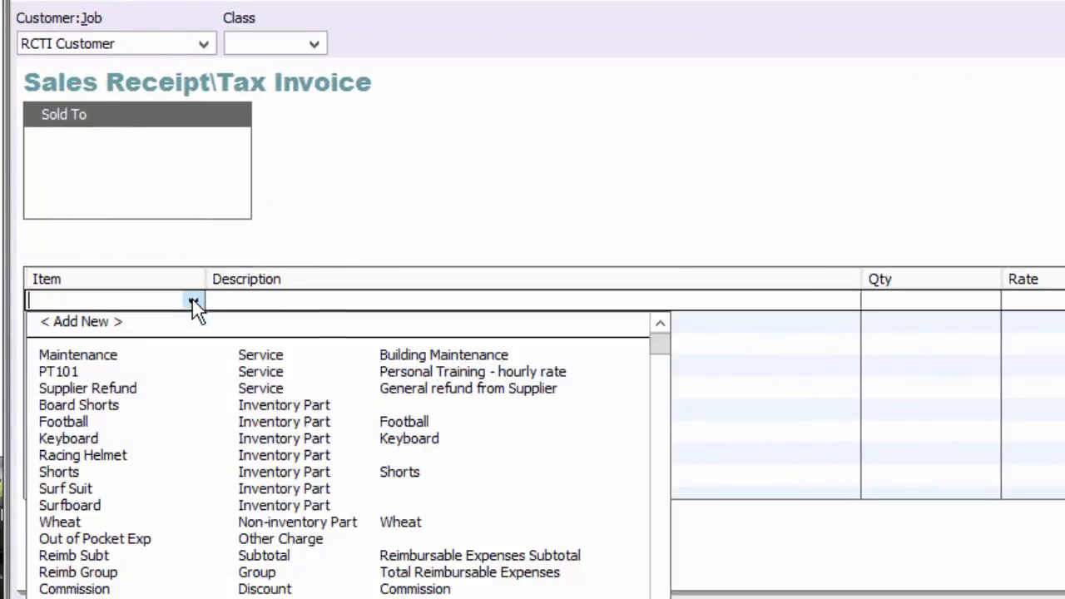
{"action": "left_click", "coordinate": [57, 522]}
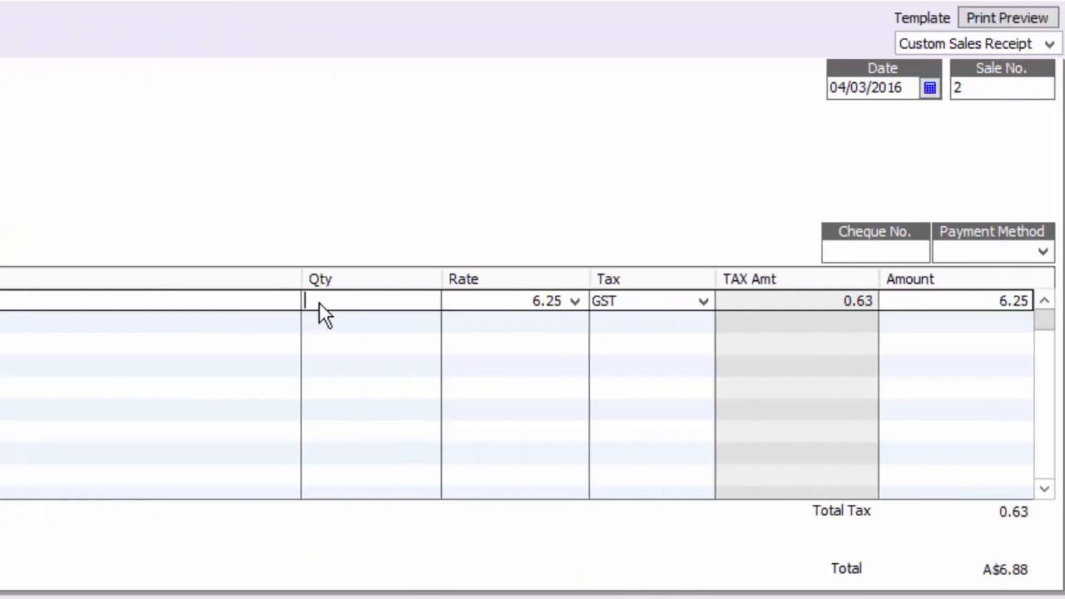
{"action": "type", "text": "1000"}
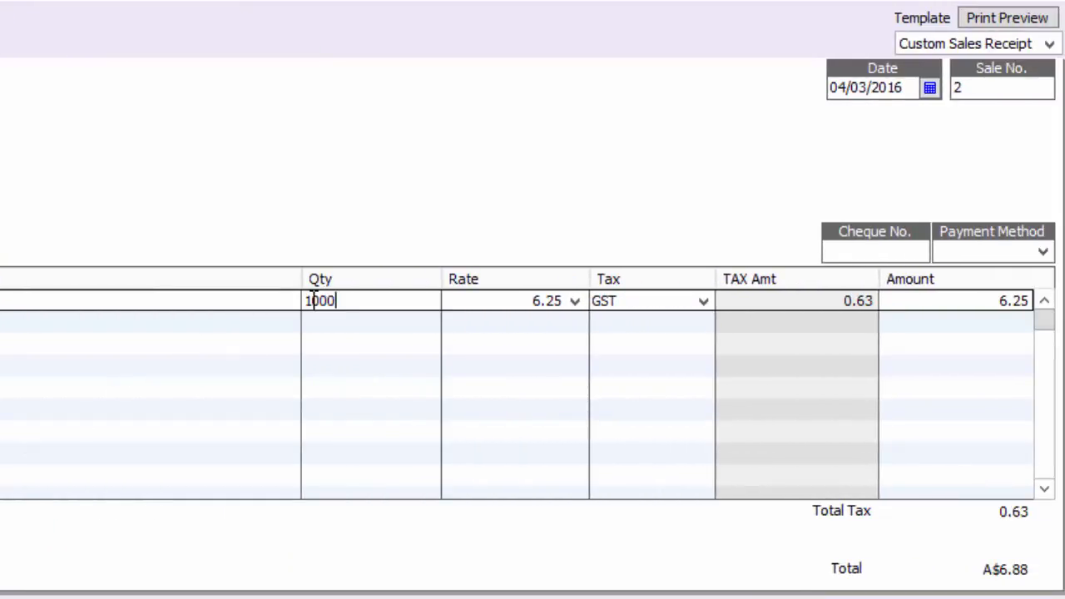
{"action": "mouse_move", "coordinate": [646, 313]}
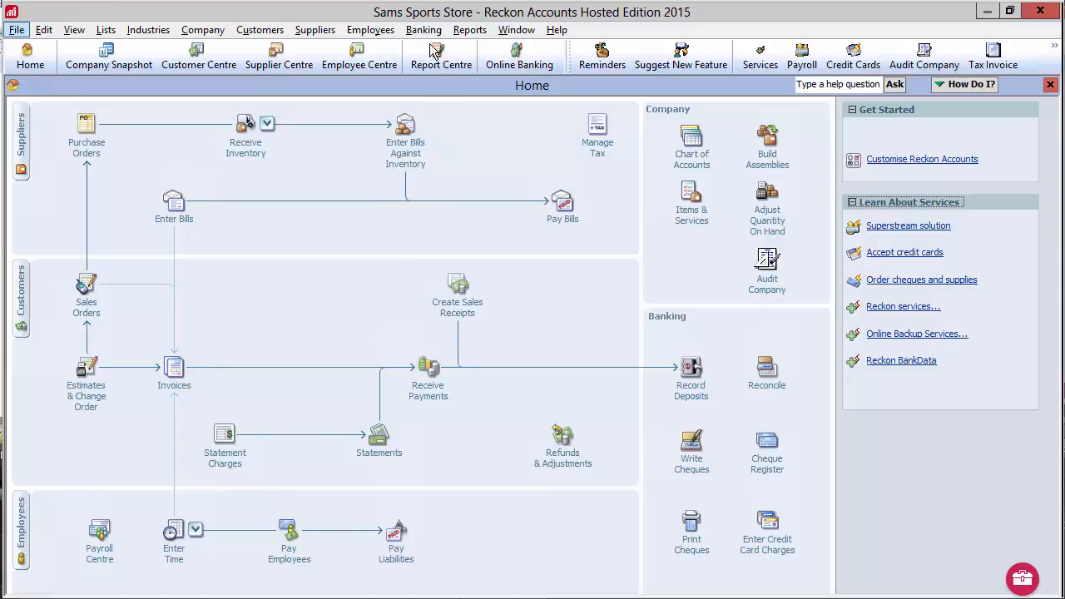
Write a cheque from RCTI Clearing Account to Merchant, first expense line Transport 100, totalling 245.00.
{"action": "left_click", "coordinate": [422, 30]}
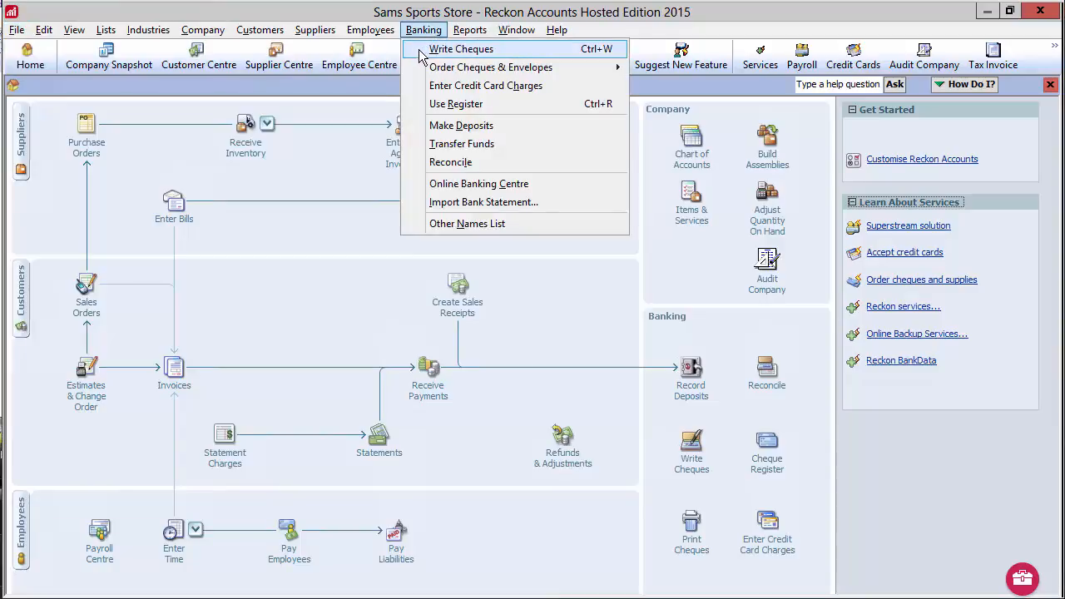
{"action": "left_click", "coordinate": [466, 49]}
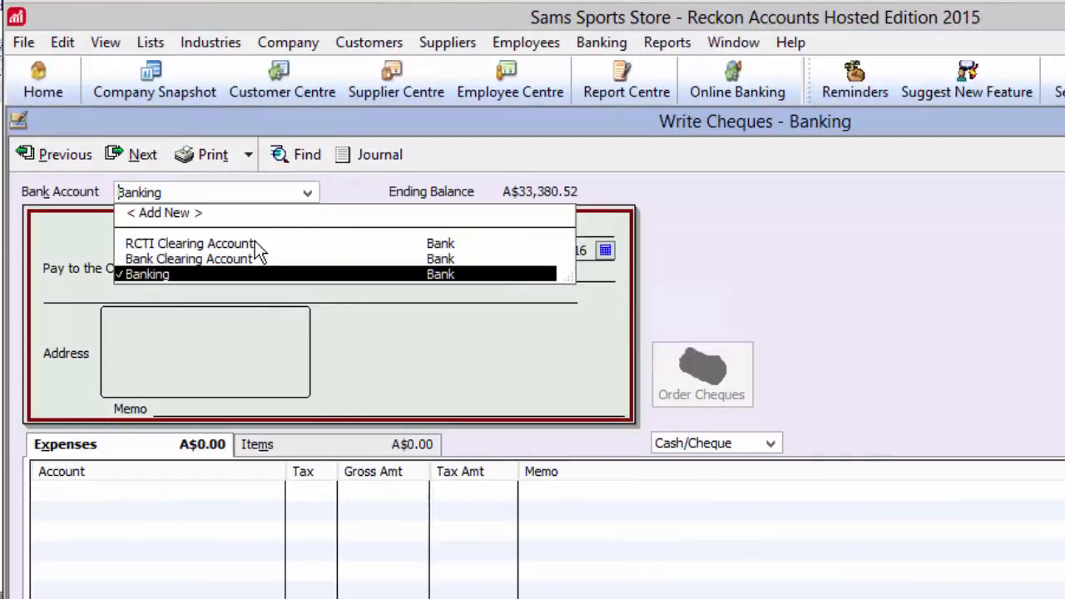
{"action": "left_click", "coordinate": [190, 243]}
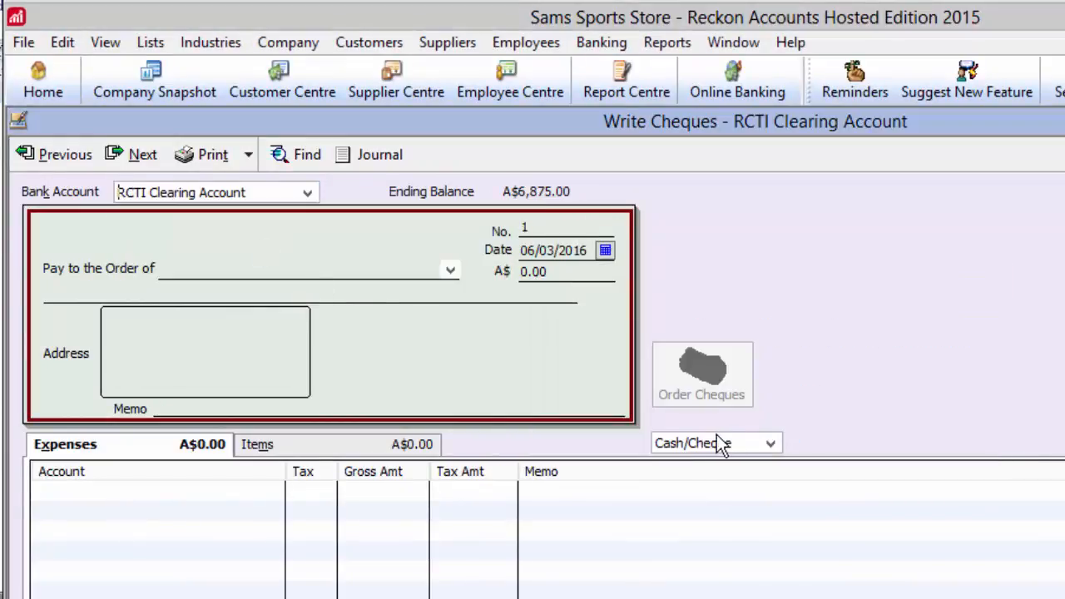
{"action": "left_click", "coordinate": [449, 269]}
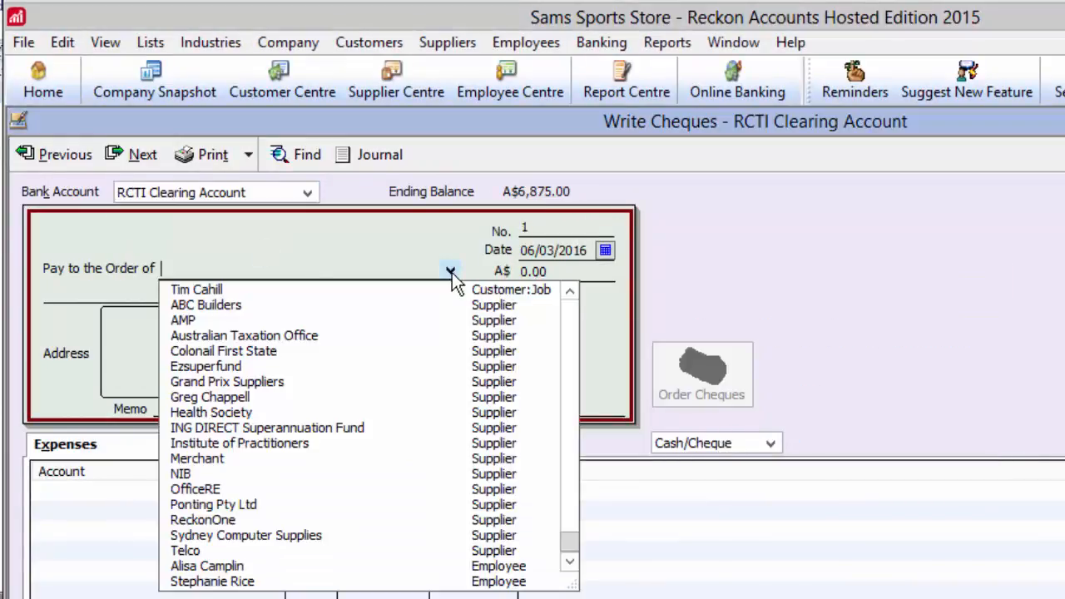
{"action": "left_click", "coordinate": [197, 458]}
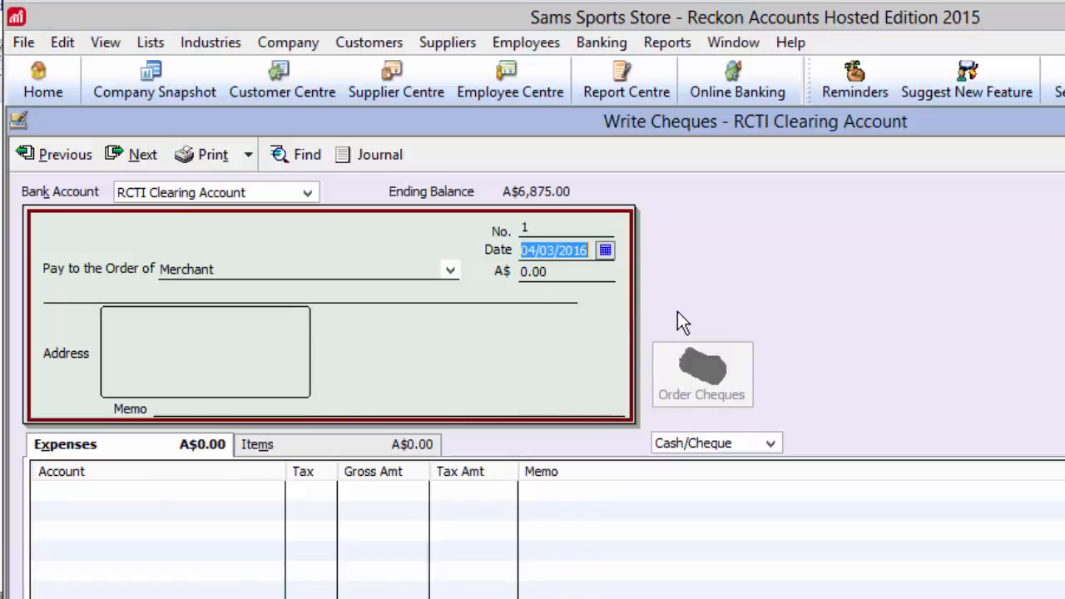
{"action": "scroll", "scroll_direction": "down", "scroll_amount": 3}
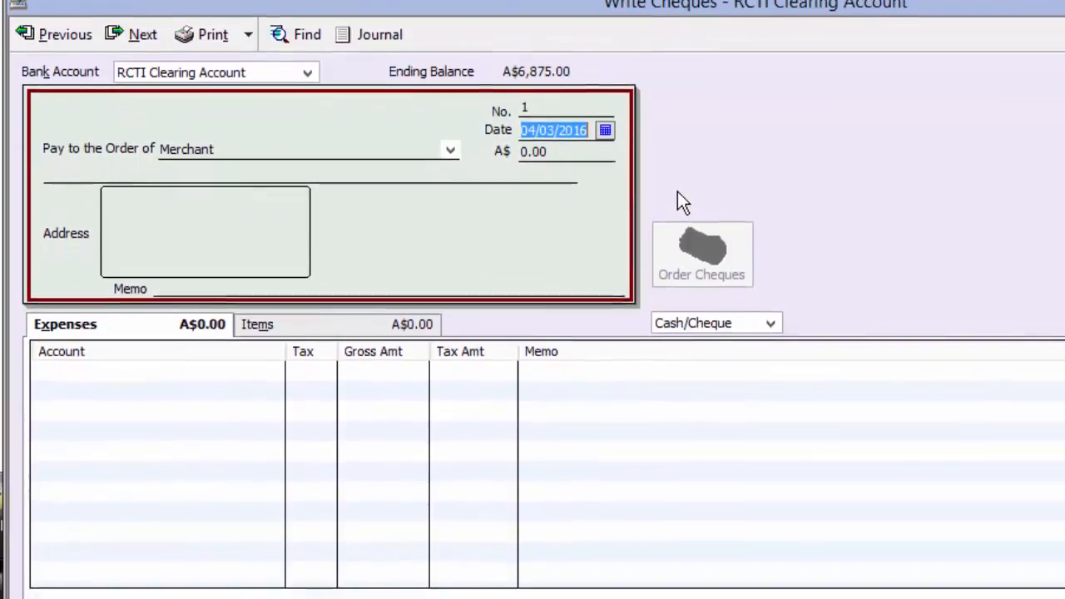
{"action": "scroll", "scroll_direction": "down", "scroll_amount": 3}
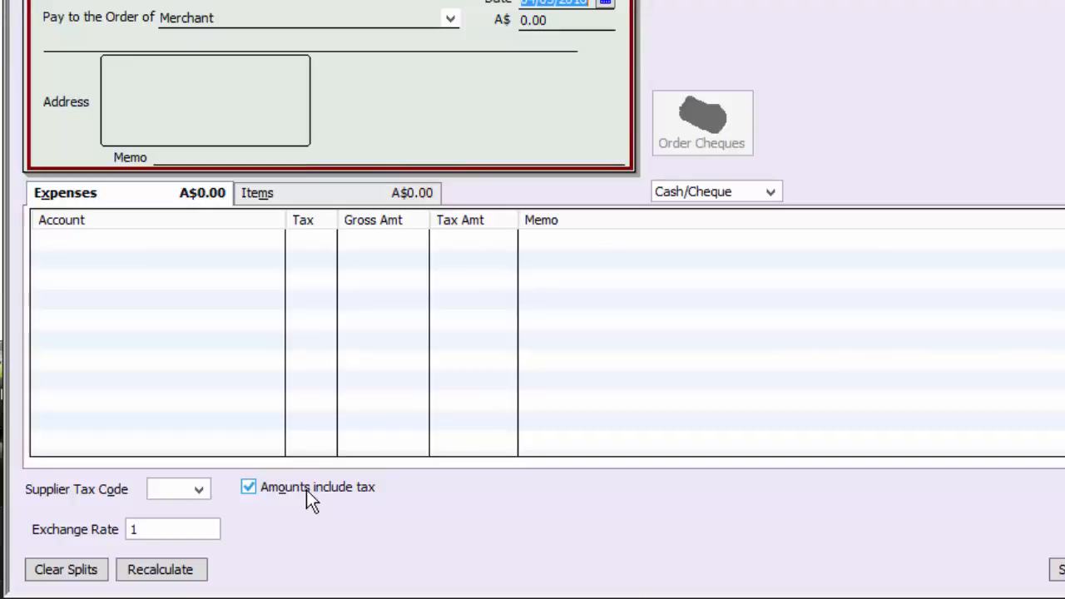
{"action": "left_click", "coordinate": [150, 240]}
{"action": "type", "text": "Transport"}
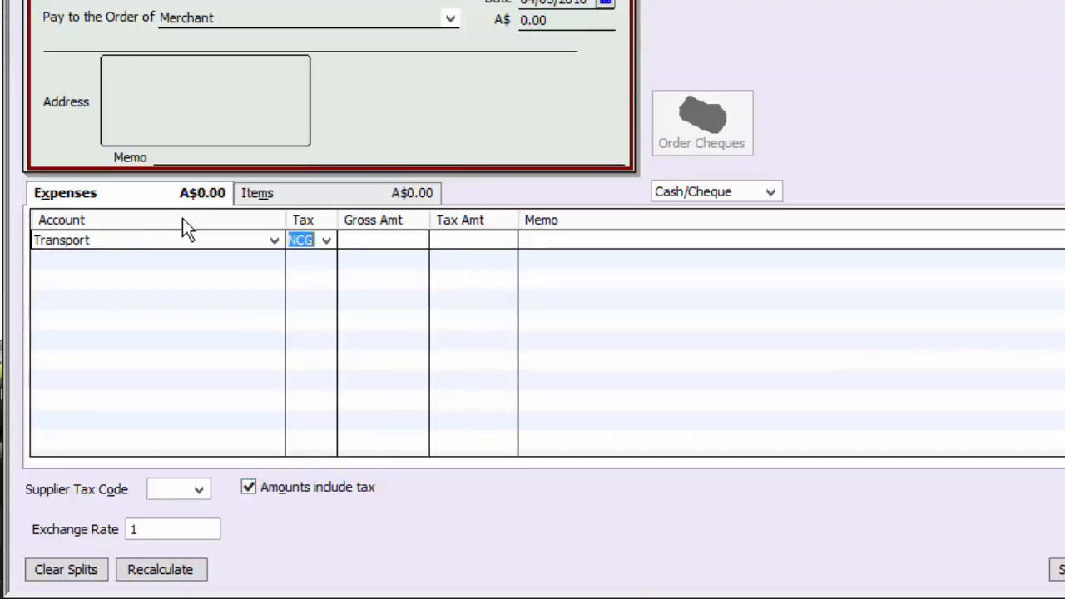
{"action": "type", "text": "100.00"}
{"action": "left_click", "coordinate": [383, 279]}
{"action": "type", "text": "125"}
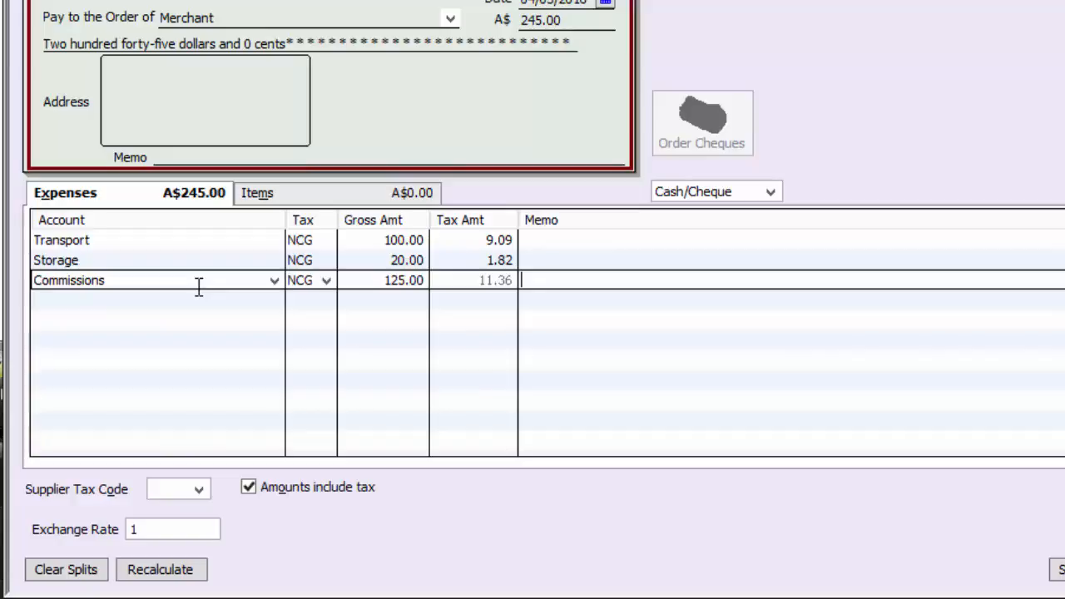
{"action": "mouse_move", "coordinate": [274, 230]}
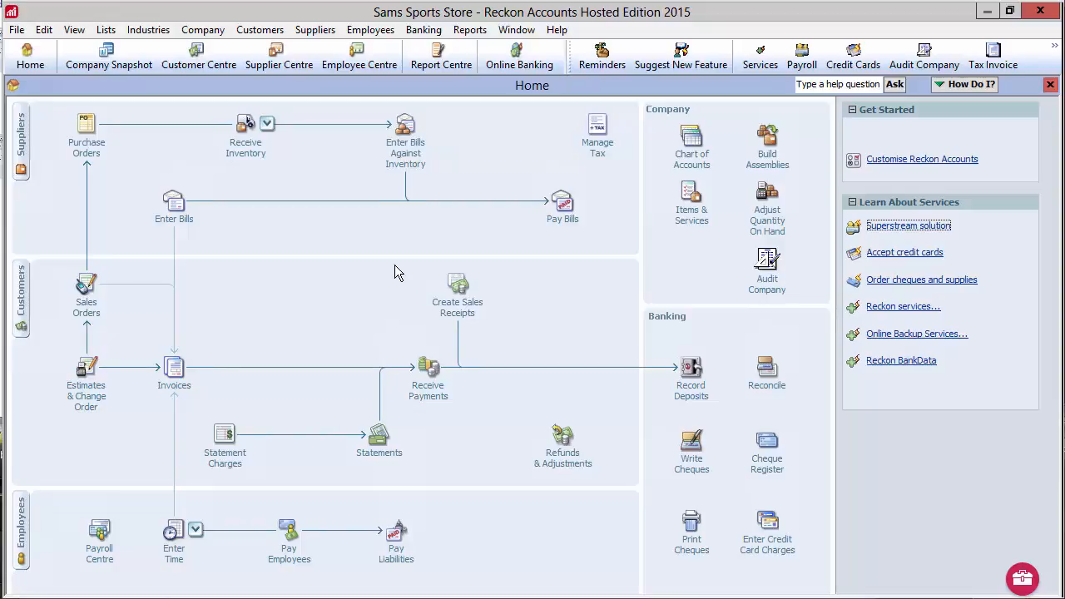
Transfer 6630 from RCTI Clearing Account to Banking dated 04/03/2016, then show the Chart of Accounts.
{"action": "left_click", "coordinate": [422, 30]}
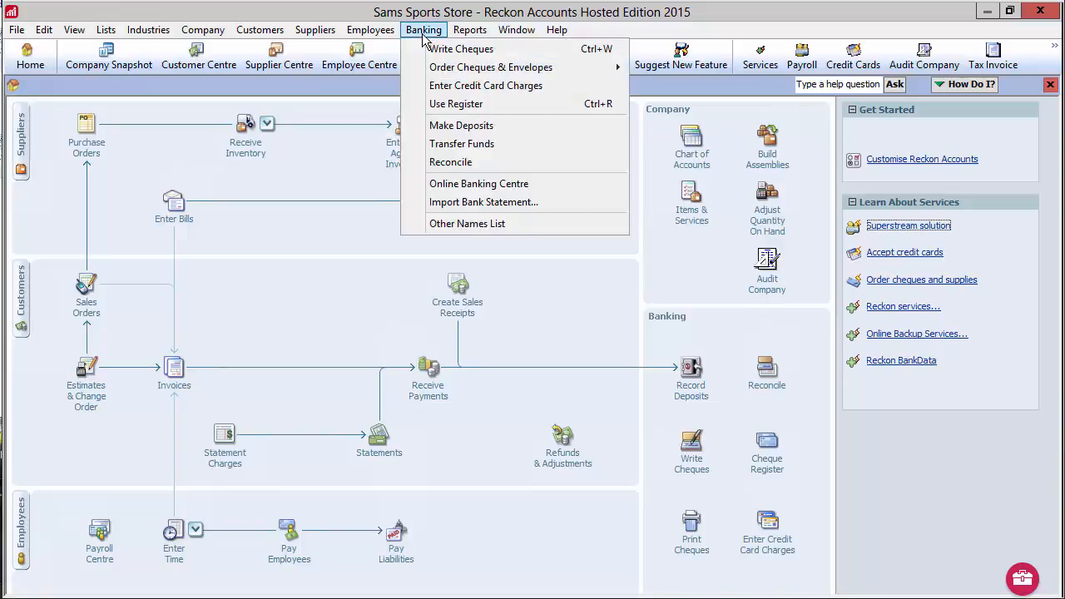
{"action": "left_click", "coordinate": [463, 143]}
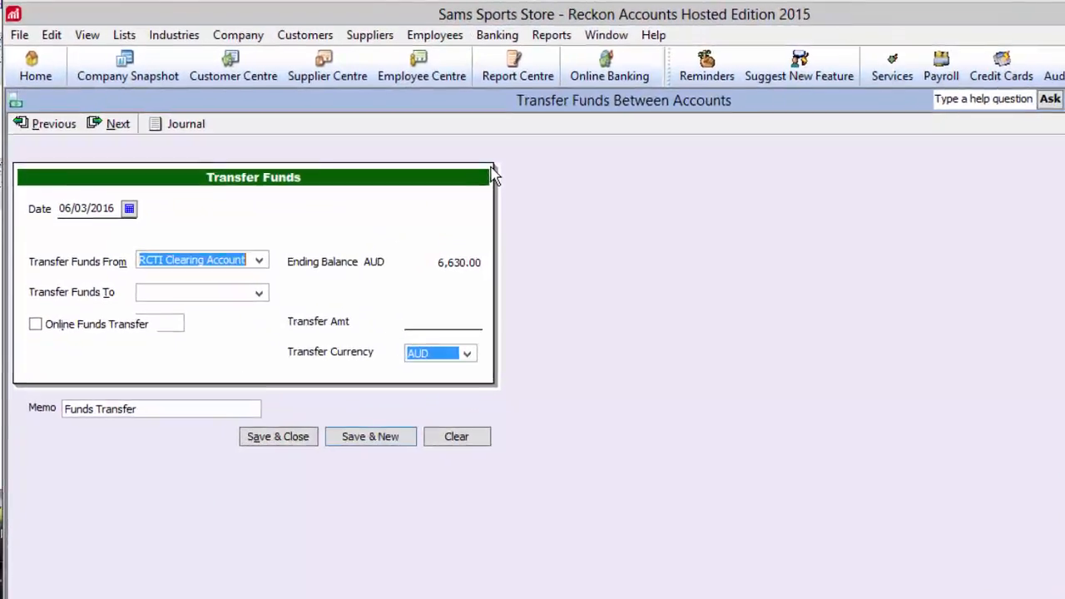
{"action": "left_click", "coordinate": [130, 210]}
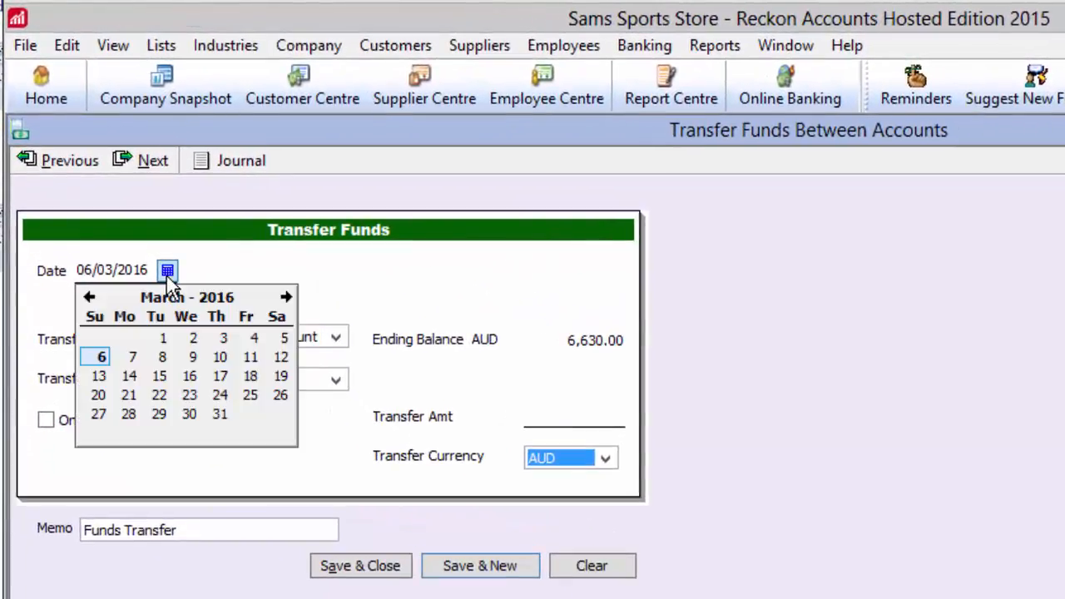
{"action": "mouse_move", "coordinate": [253, 338]}
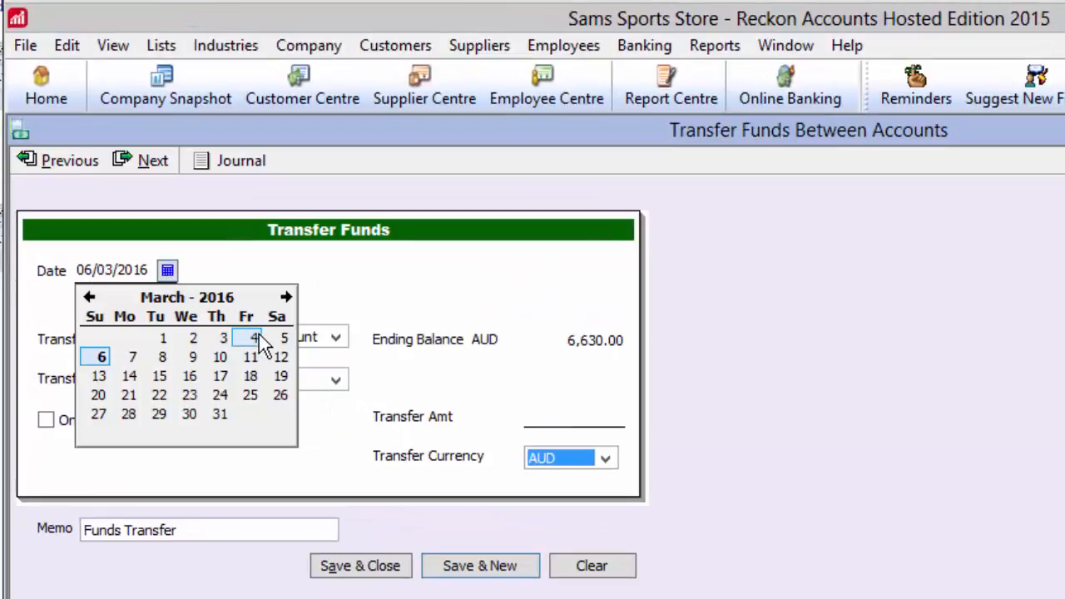
{"action": "left_click", "coordinate": [253, 338]}
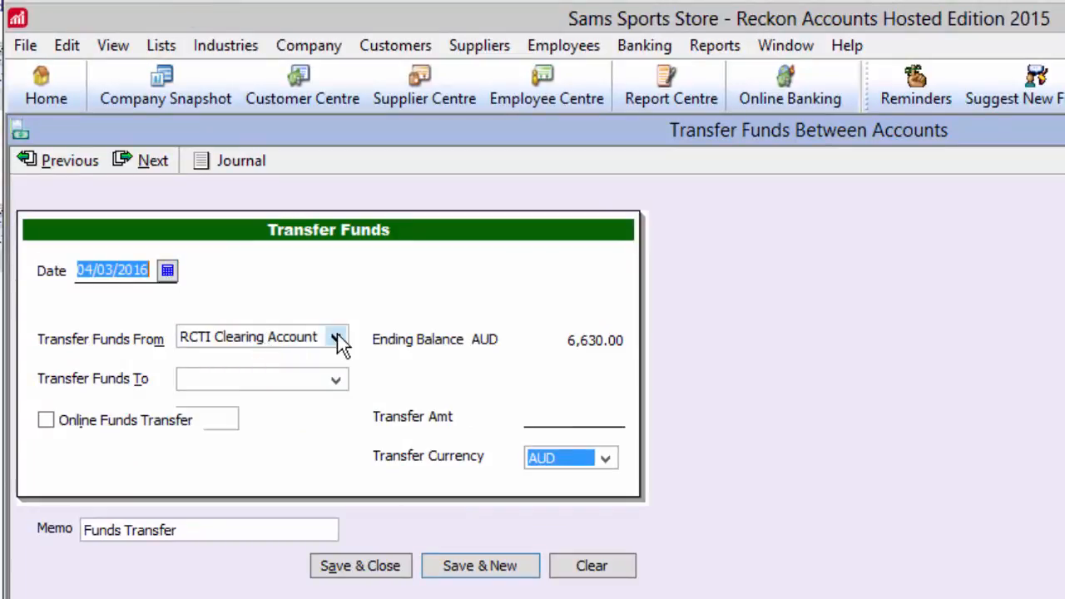
{"action": "left_click", "coordinate": [336, 336]}
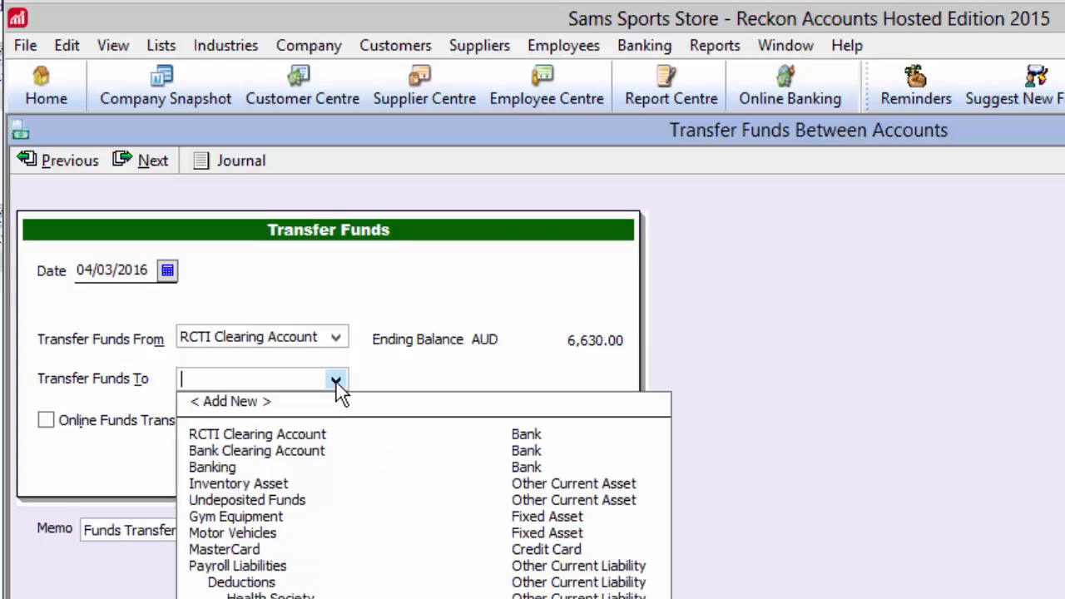
{"action": "left_click", "coordinate": [213, 466]}
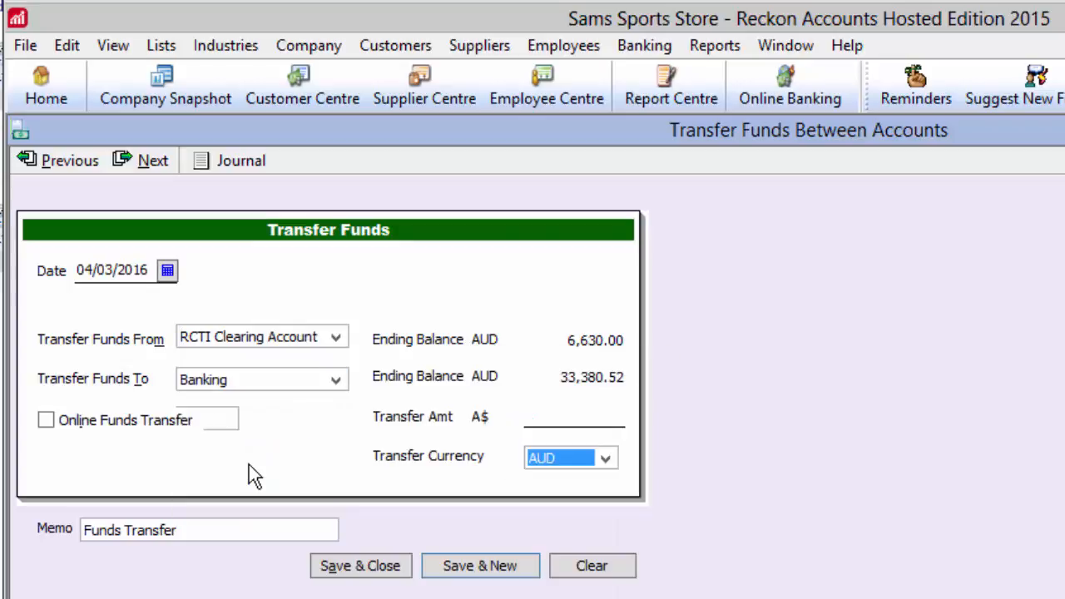
{"action": "left_click", "coordinate": [574, 416]}
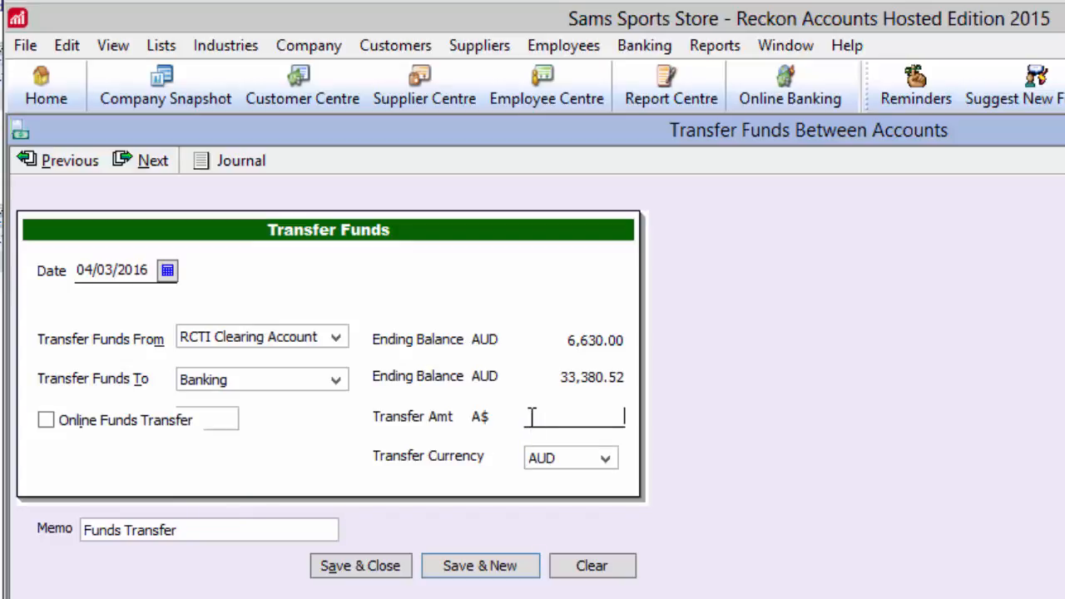
{"action": "type", "text": "6630"}
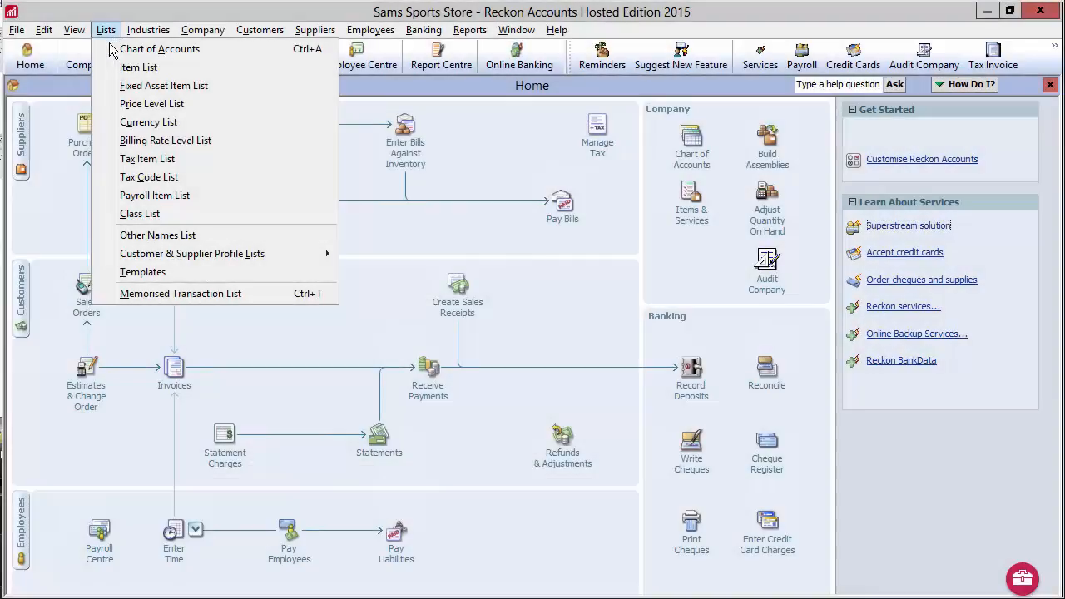
{"action": "left_click", "coordinate": [159, 48]}
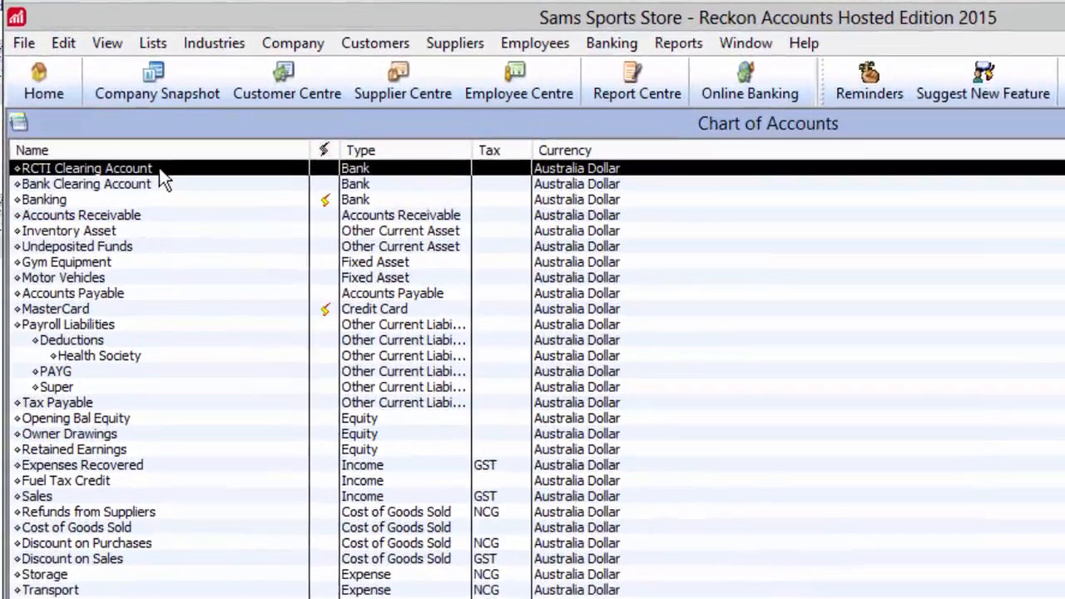